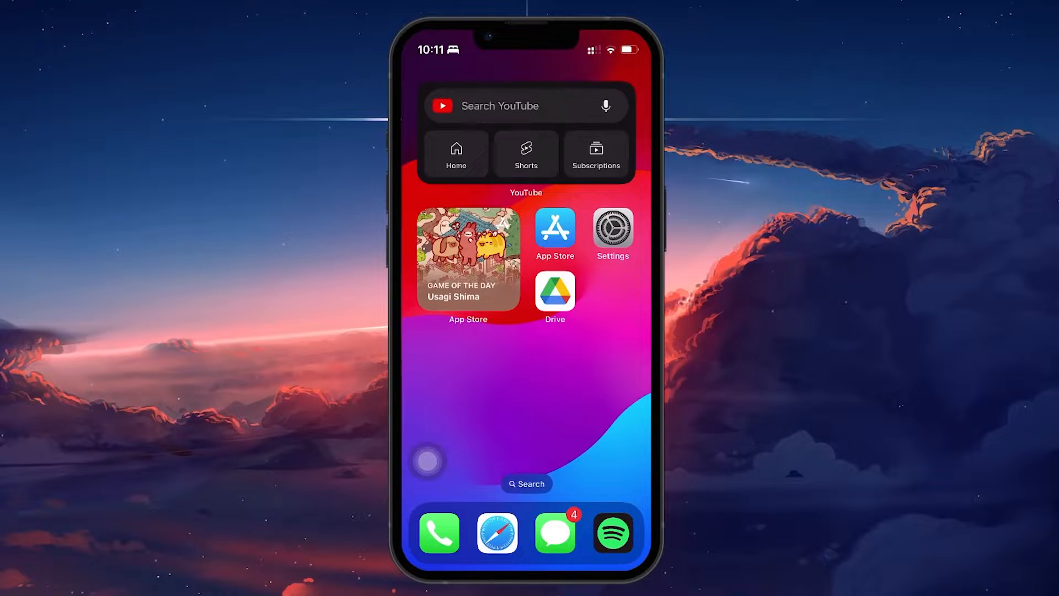
Search the App Store for 'drive'.
click(554, 228)
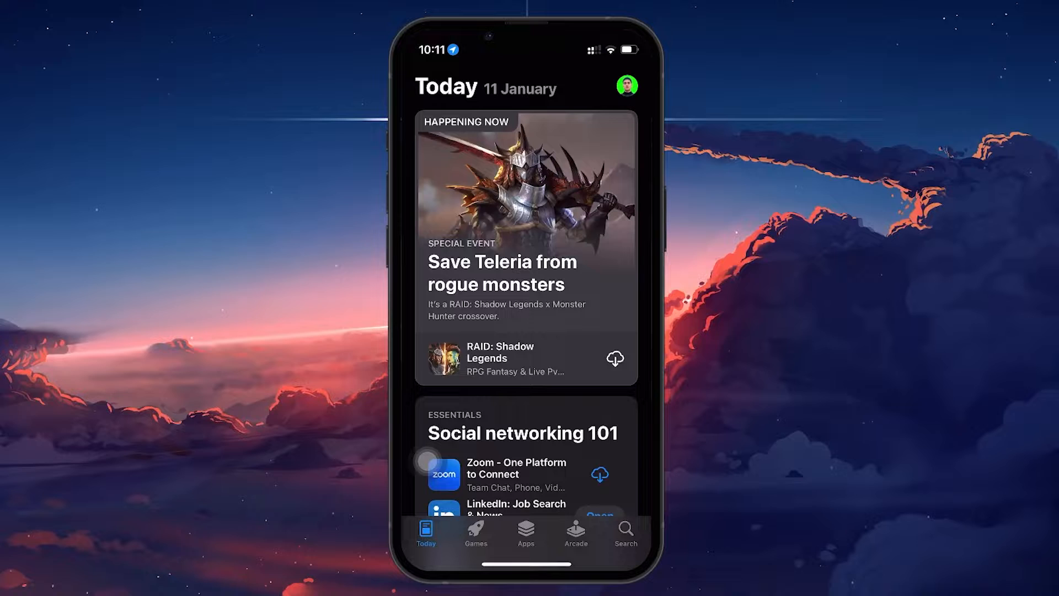
click(623, 533)
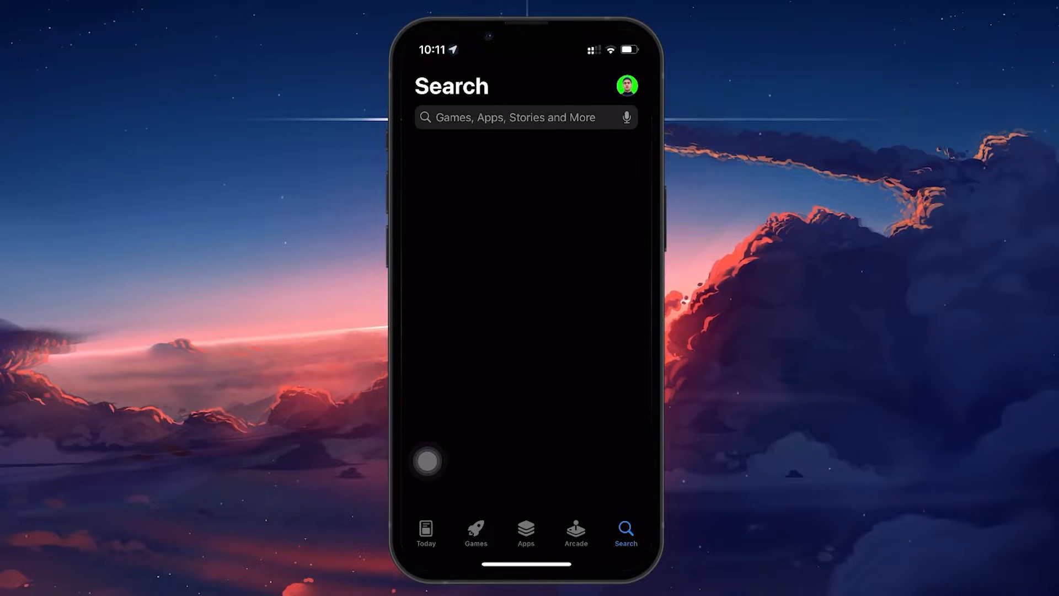
click(520, 117)
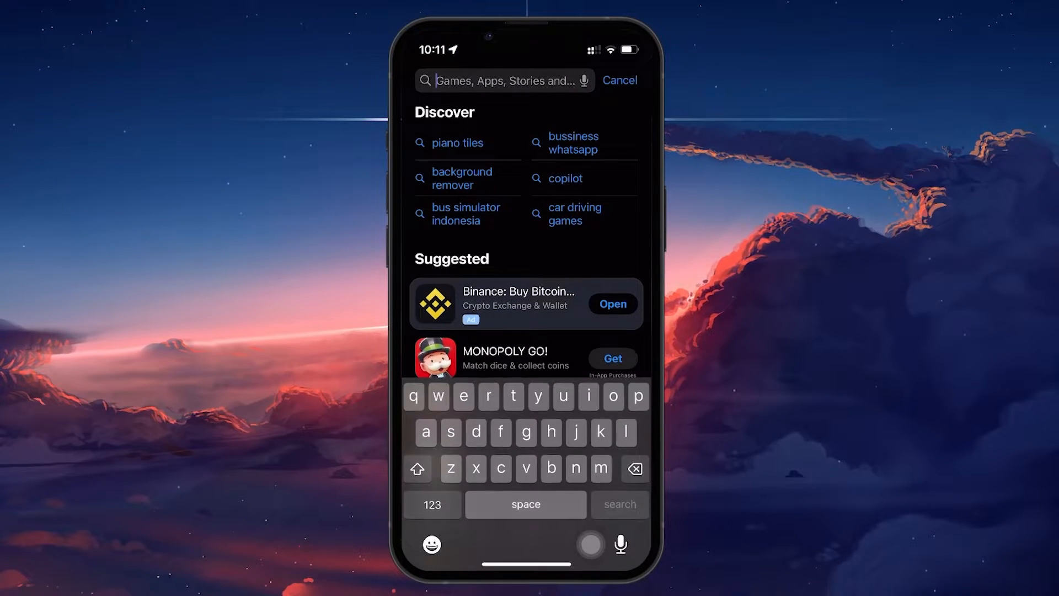
text(drive)
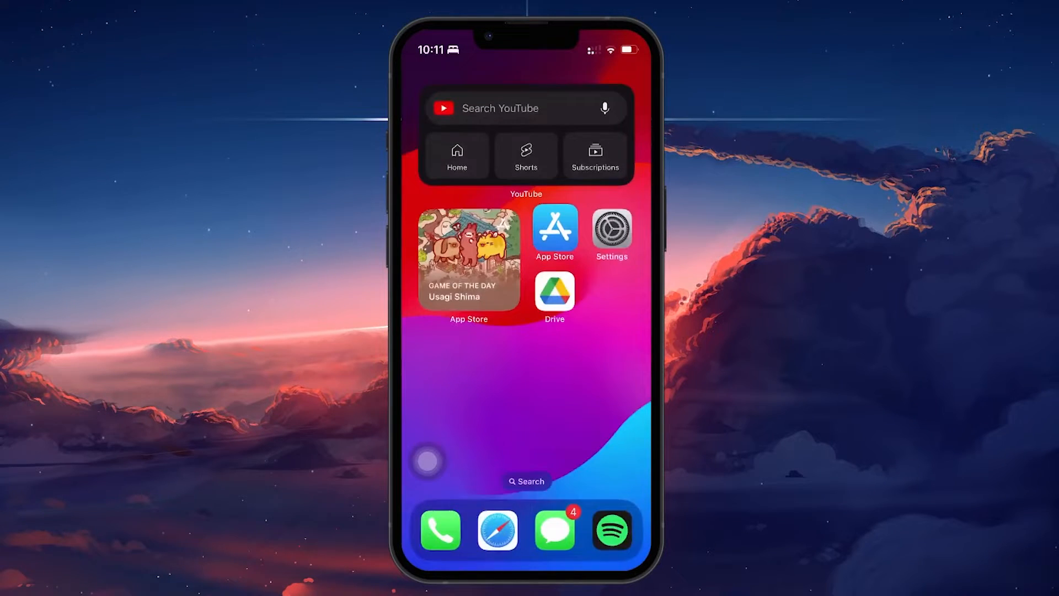
Open Google Drive on My Drive and bring up the upload options.
click(554, 291)
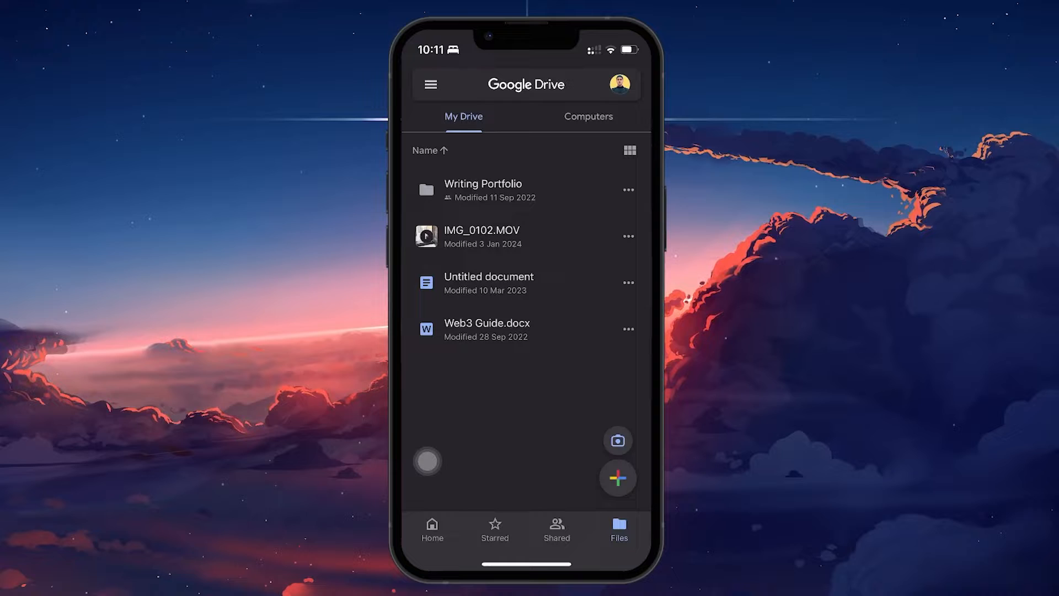
click(525, 84)
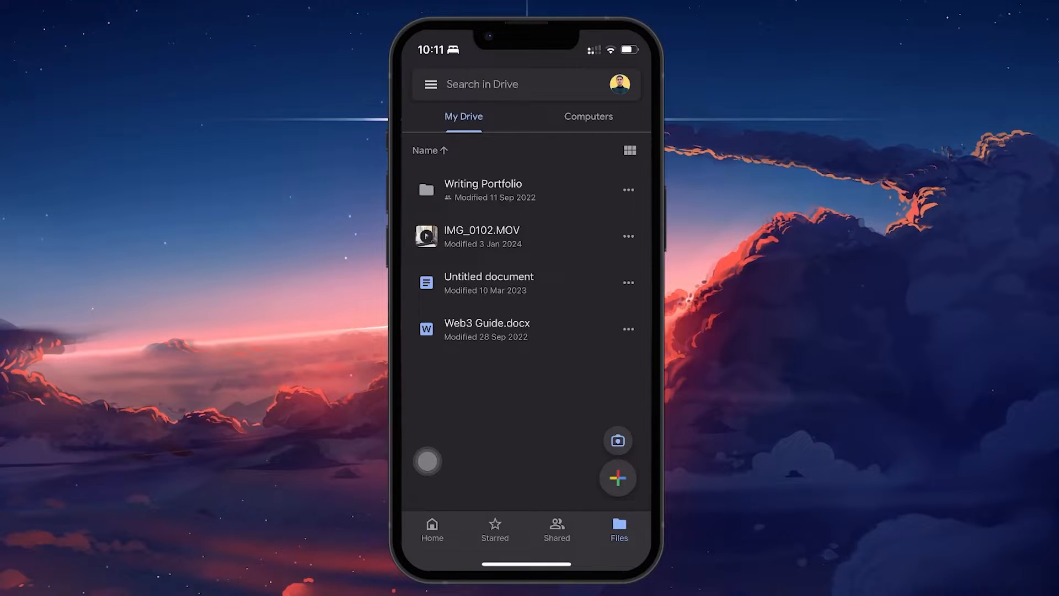
click(617, 477)
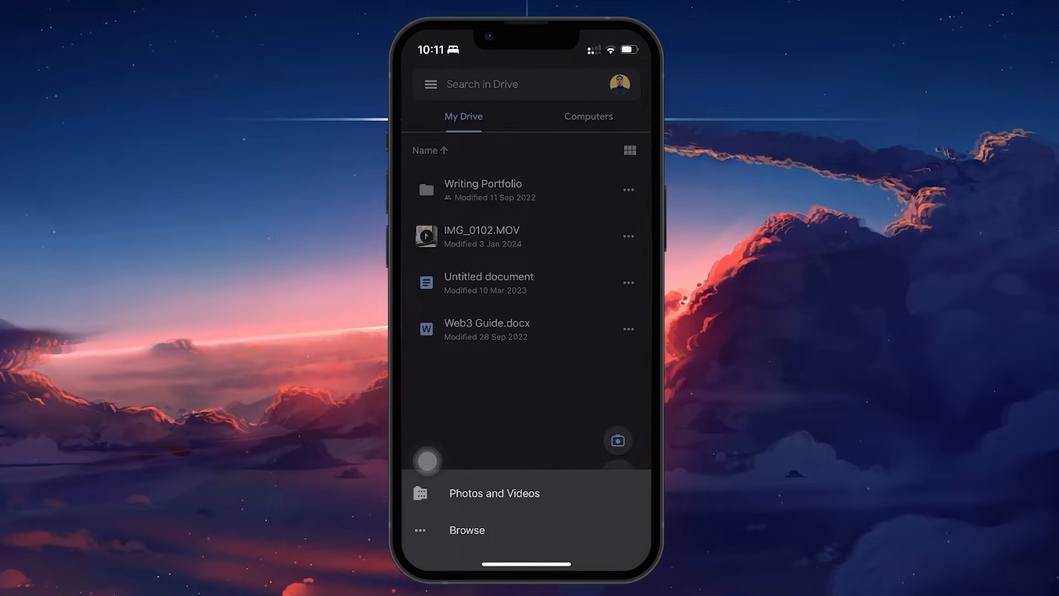
Choose IMG_0181.MOV from the Photos and Videos source's Videos album and upload it.
click(494, 493)
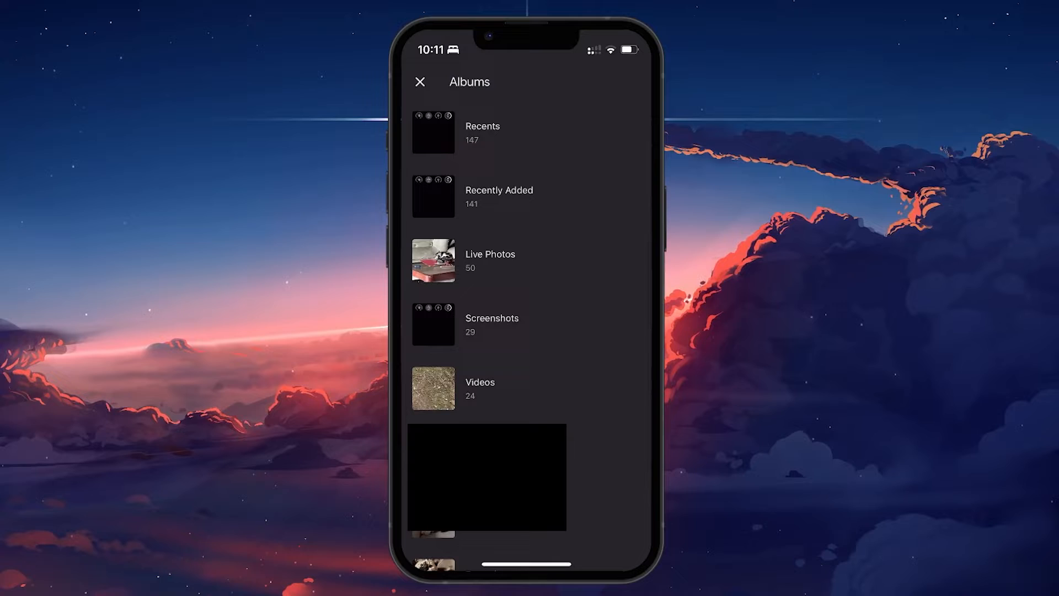
click(479, 388)
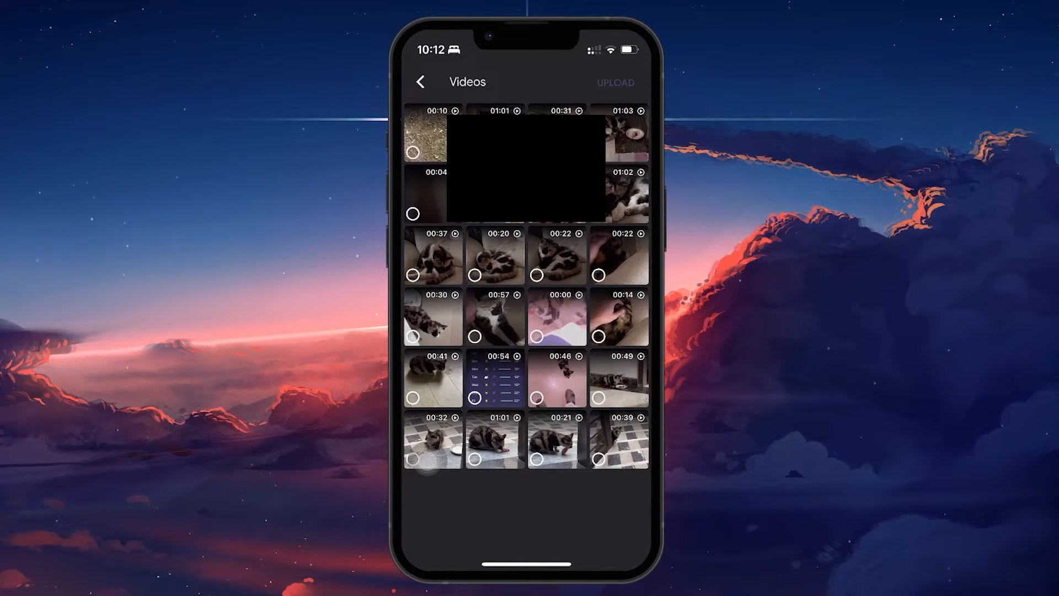
click(614, 82)
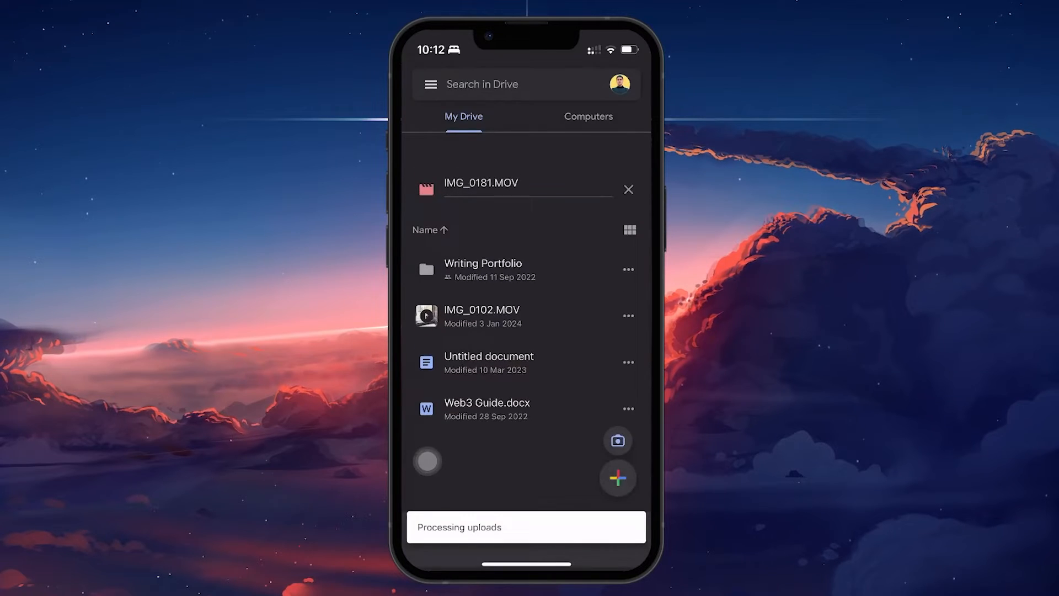